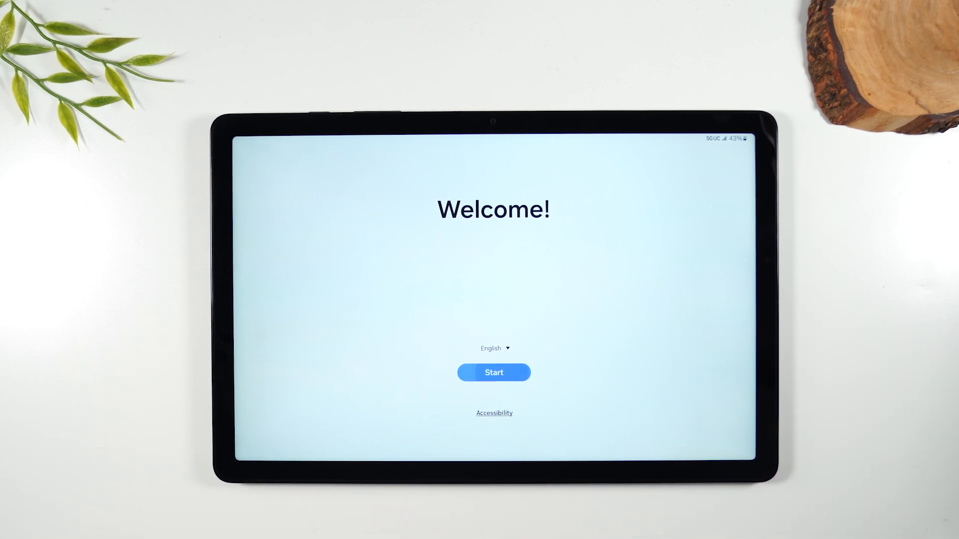
# Step: Start setup, tick the Terms and Conditions and Privacy Policy boxes, and agree
pyautogui.click(493, 373)
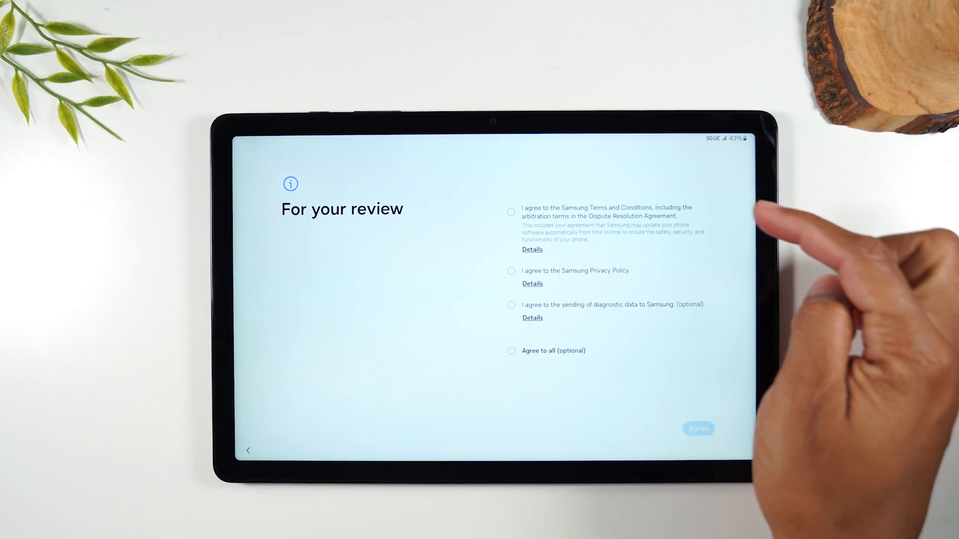
pyautogui.click(510, 212)
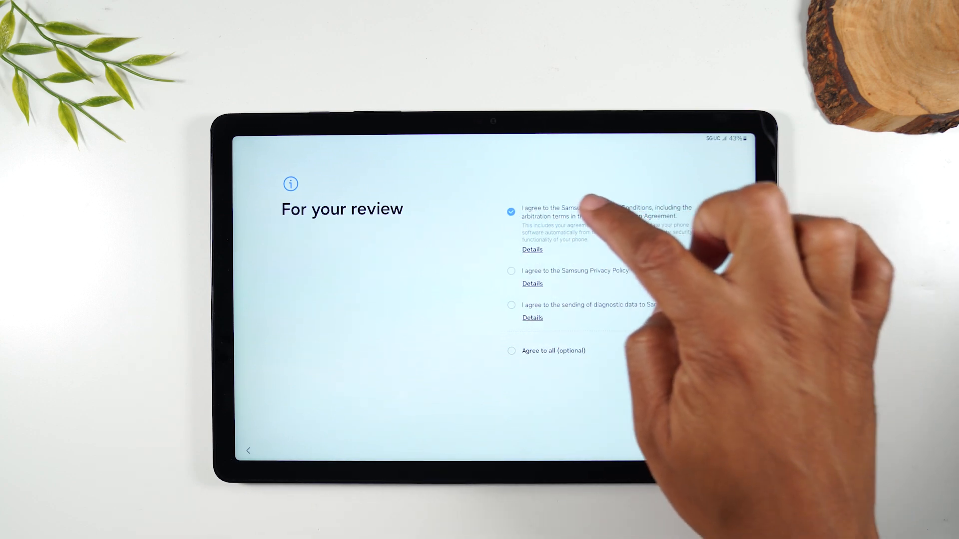
pyautogui.click(510, 271)
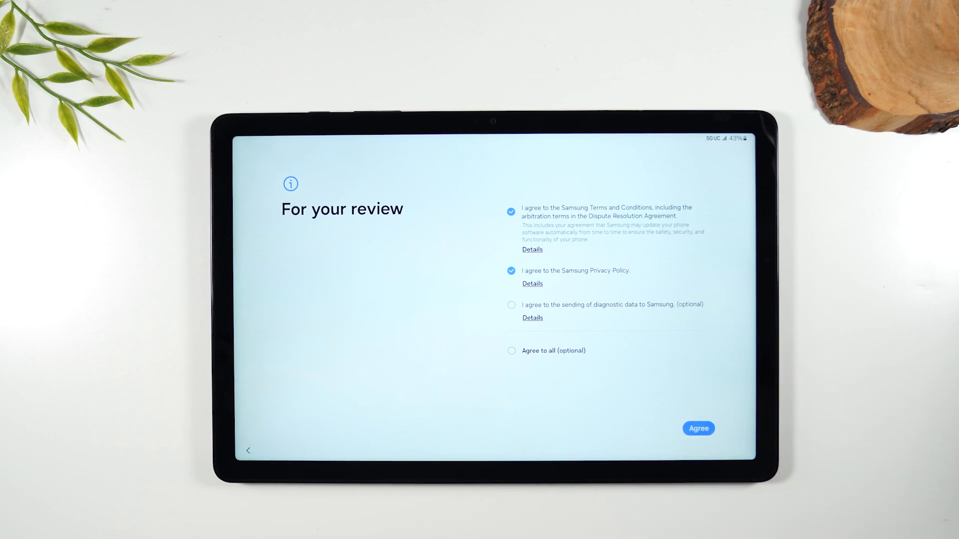
pyautogui.click(698, 428)
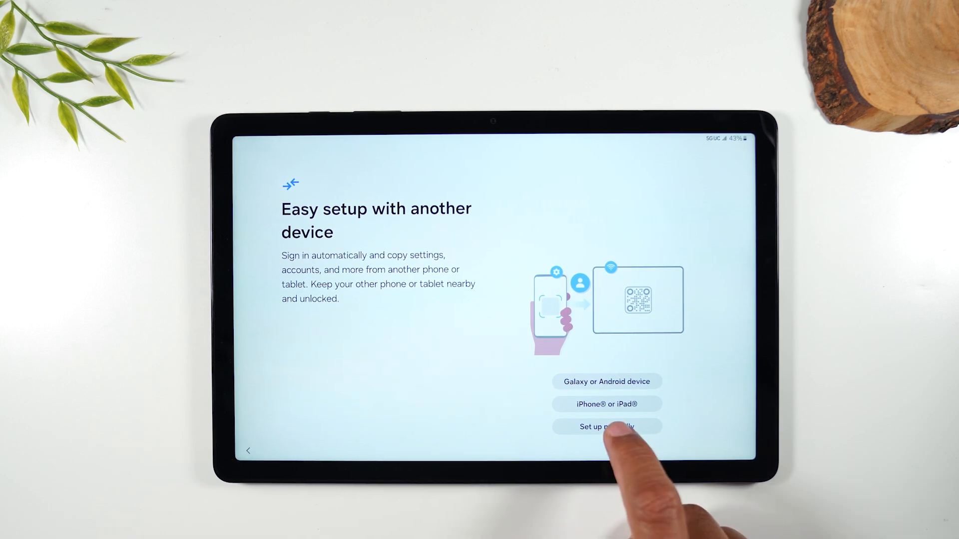
# Step: Choose Set up manually rather than copying from another device
pyautogui.click(608, 426)
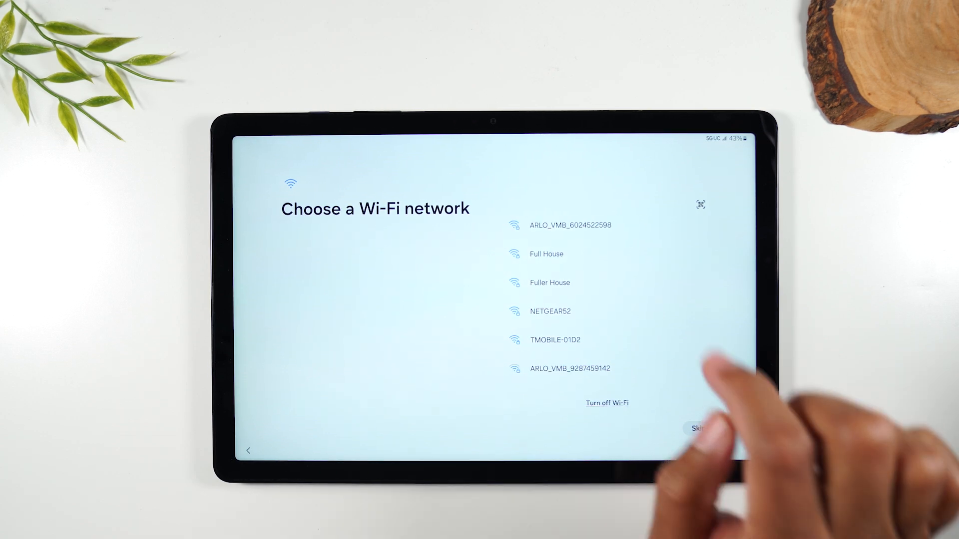
# Step: Join the Fuller House Wi-Fi network and continue past the Wi-Fi step
pyautogui.click(550, 283)
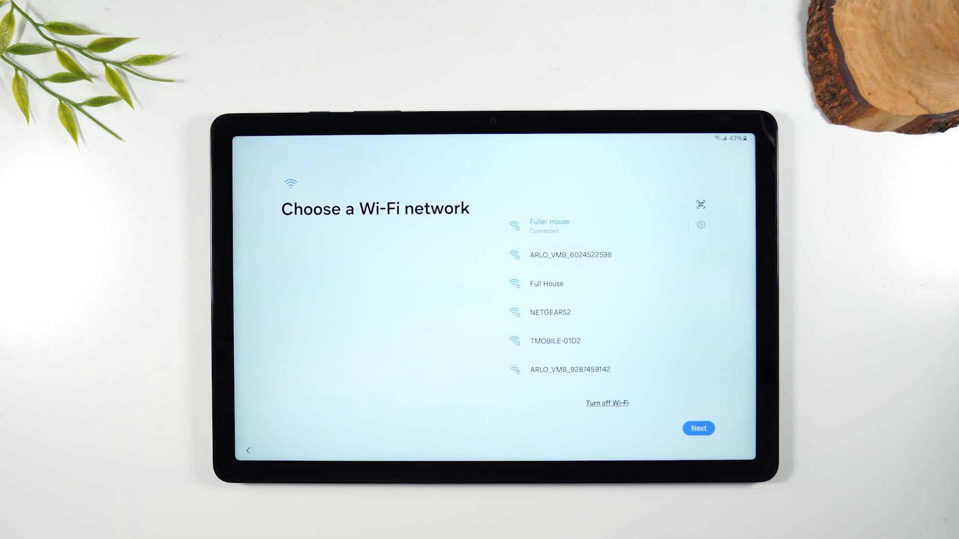
pyautogui.click(698, 428)
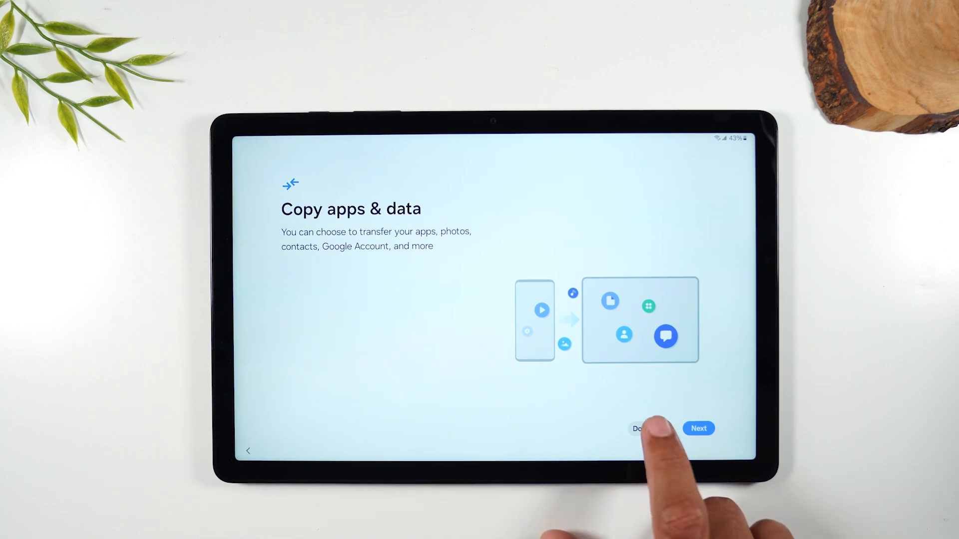
# Step: Decline copying apps and data, agree to Google's terms, and accept the Google services settings
pyautogui.click(698, 429)
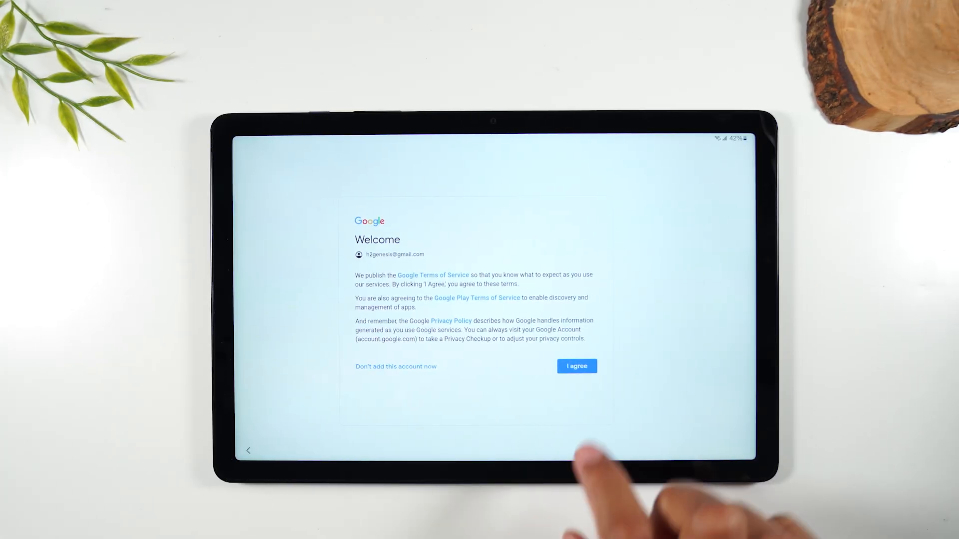
pyautogui.click(578, 366)
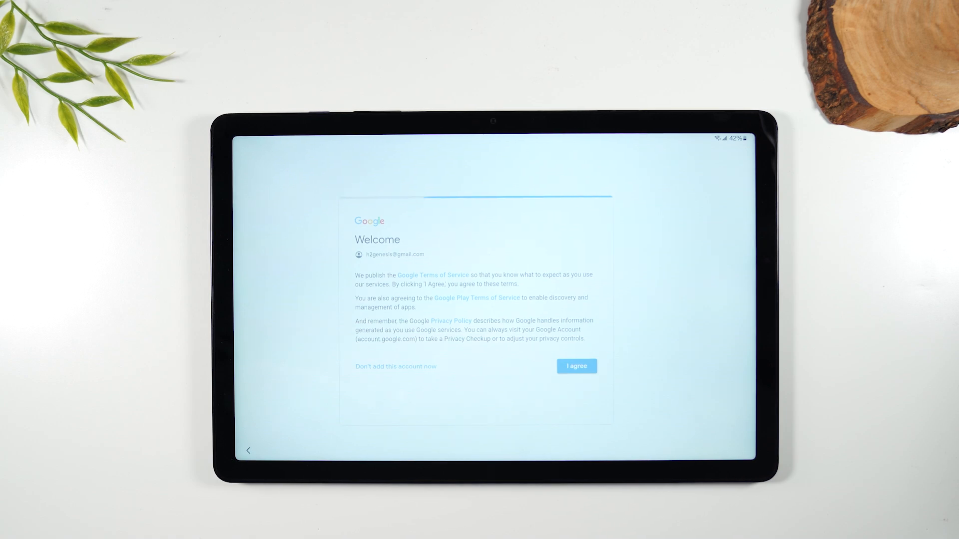
pyautogui.click(577, 366)
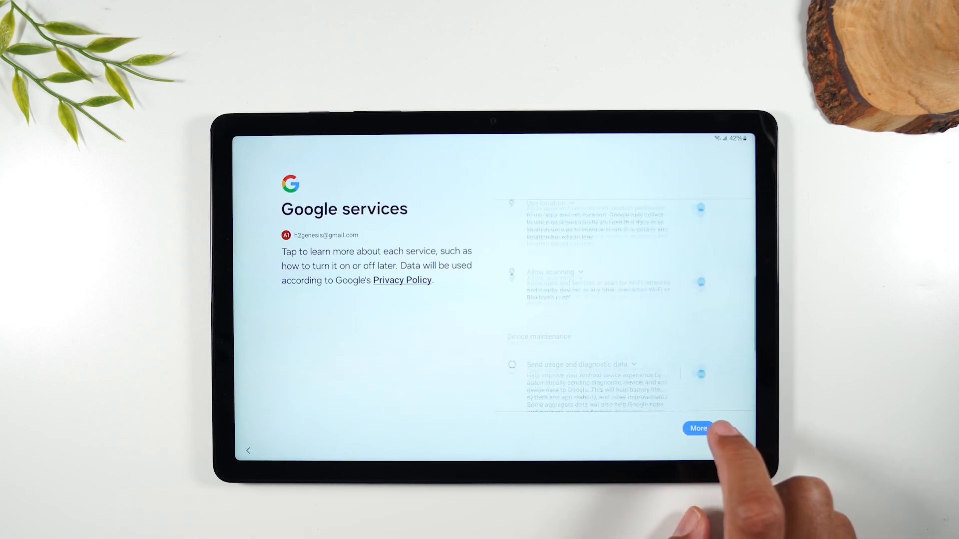
pyautogui.click(697, 428)
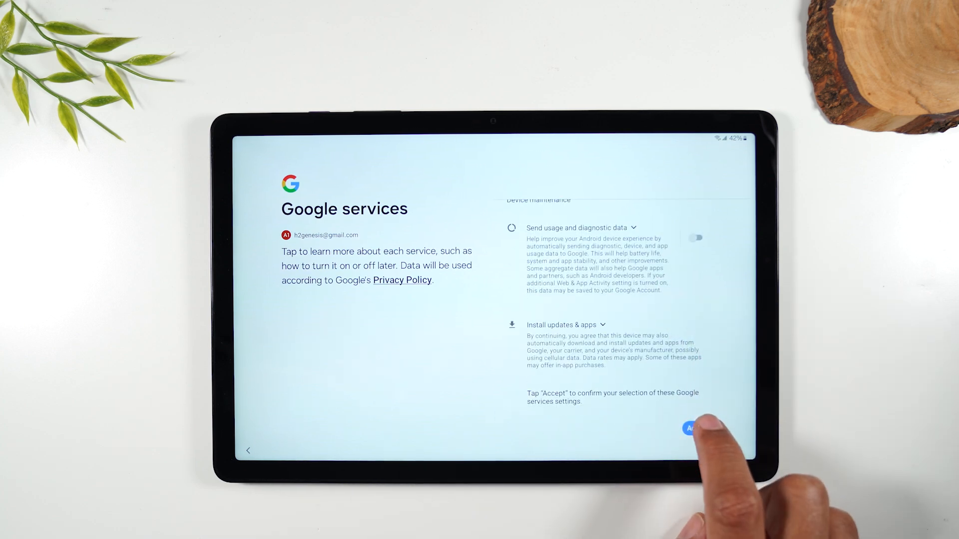
pyautogui.click(695, 429)
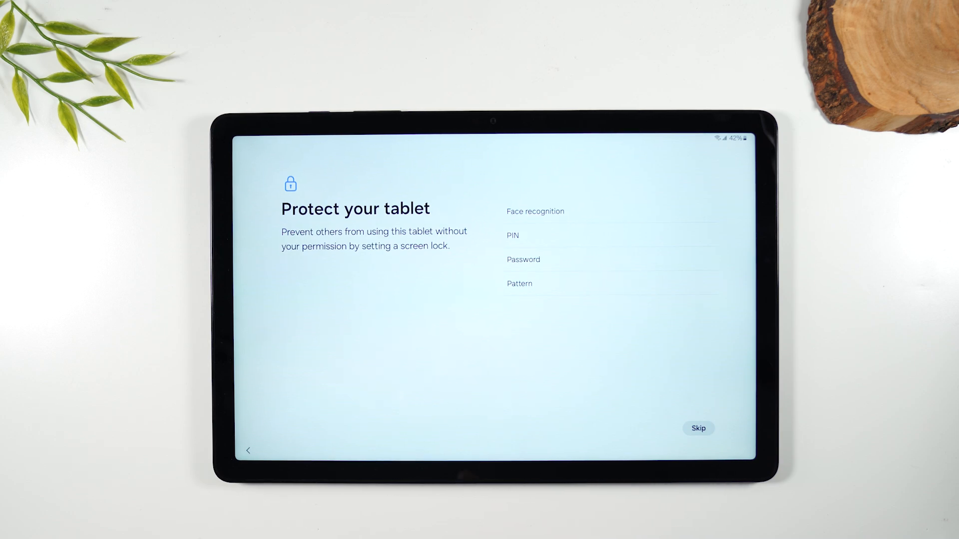
# Step: Choose Pattern as screen lock, confirm the L-shaped pattern, and continue
pyautogui.click(519, 283)
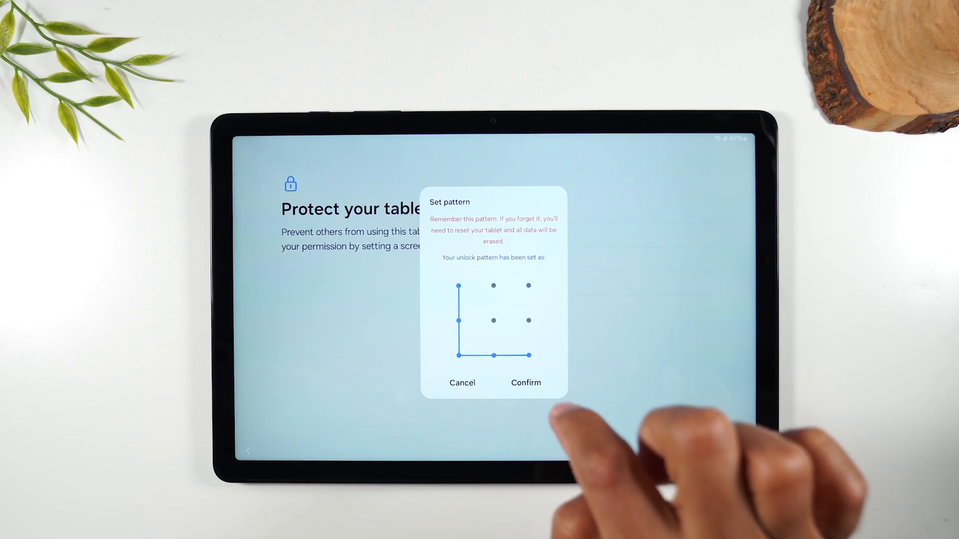
pyautogui.click(526, 382)
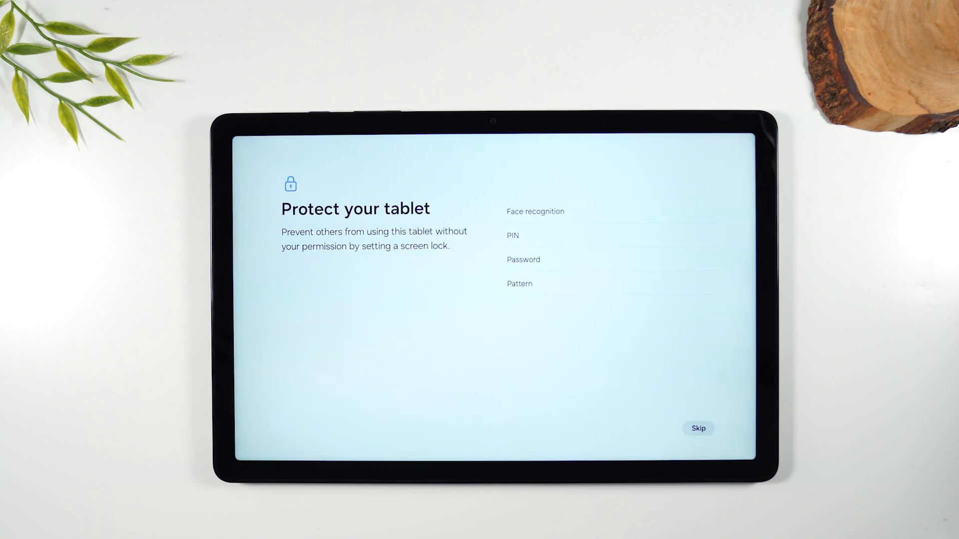
pyautogui.click(699, 428)
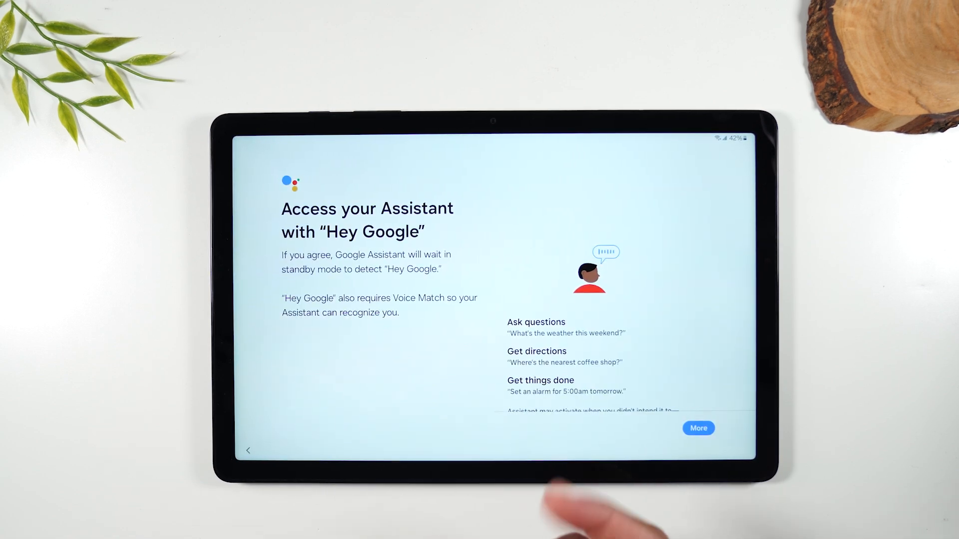
# Step: Expand the Hey Google info, then respond to the Hey Google and lock-screen Assistant offers
pyautogui.click(698, 427)
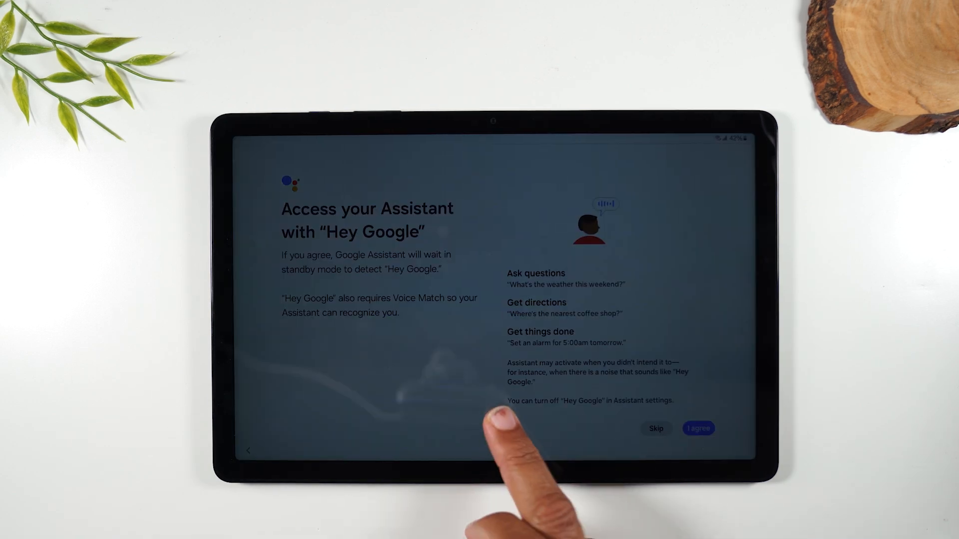
pyautogui.click(698, 429)
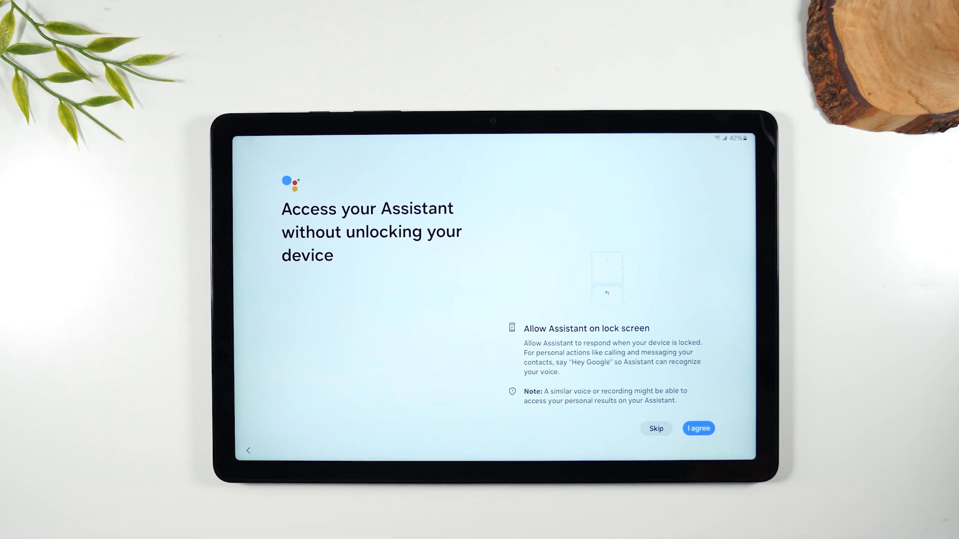
pyautogui.click(699, 428)
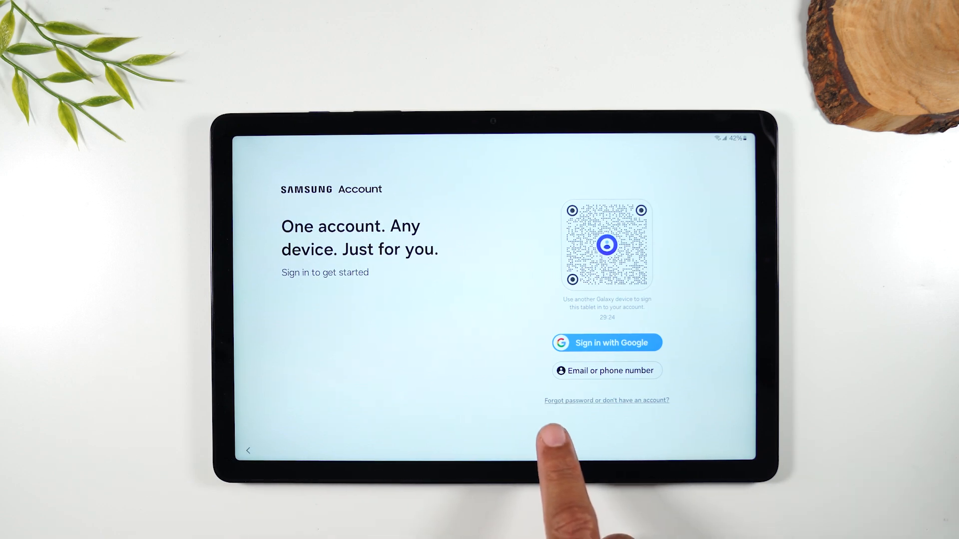
pyautogui.moveTo(665, 439)
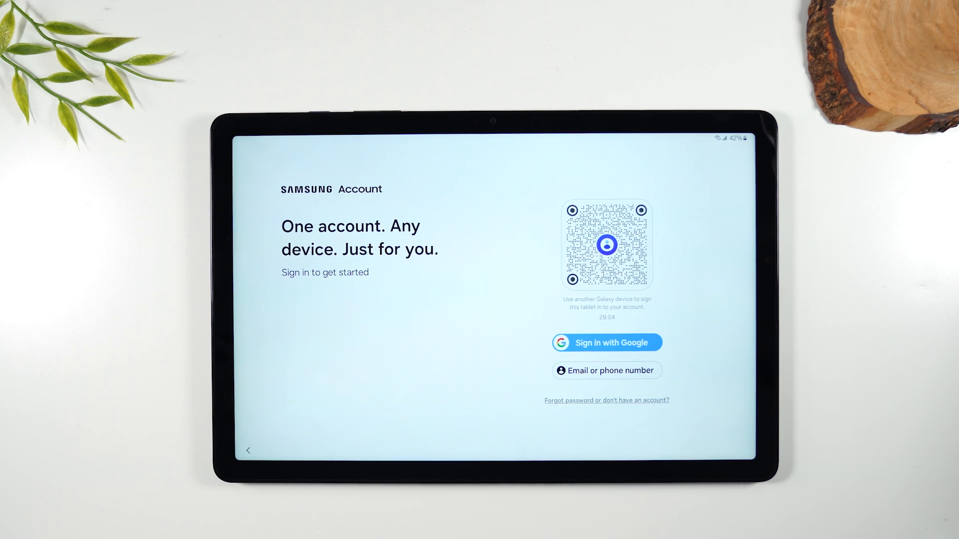
# Step: Sign in to the Samsung account with the suggested email address and password, then continue
pyautogui.click(608, 369)
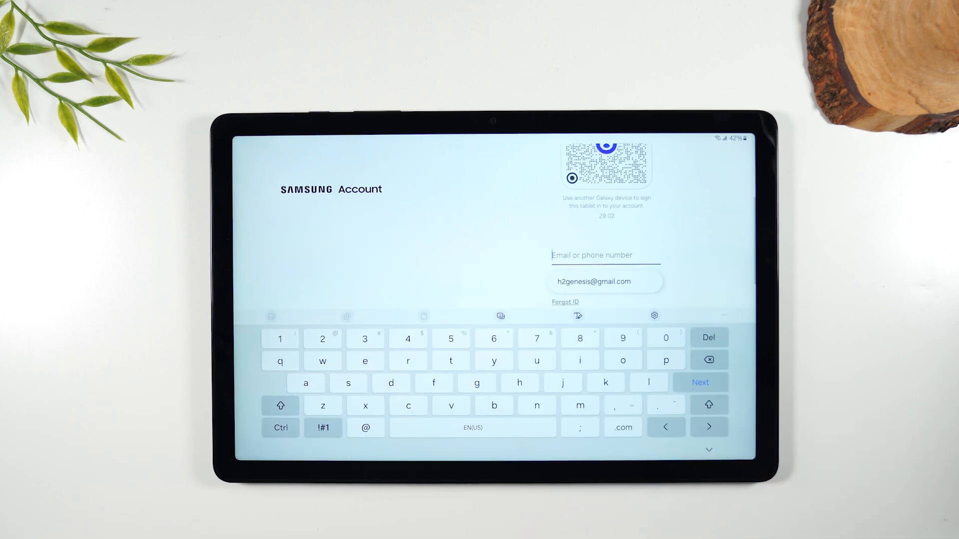
pyautogui.click(699, 383)
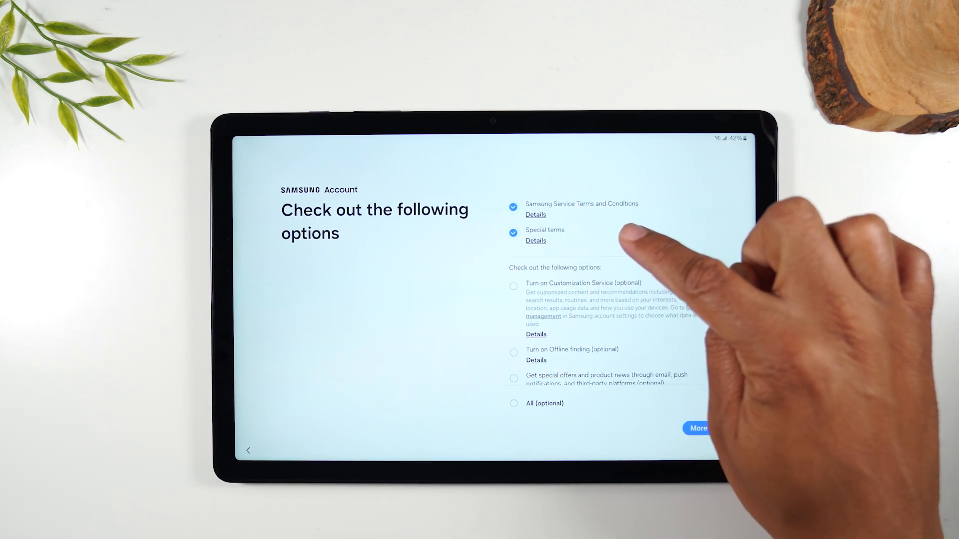
pyautogui.scroll(-3)
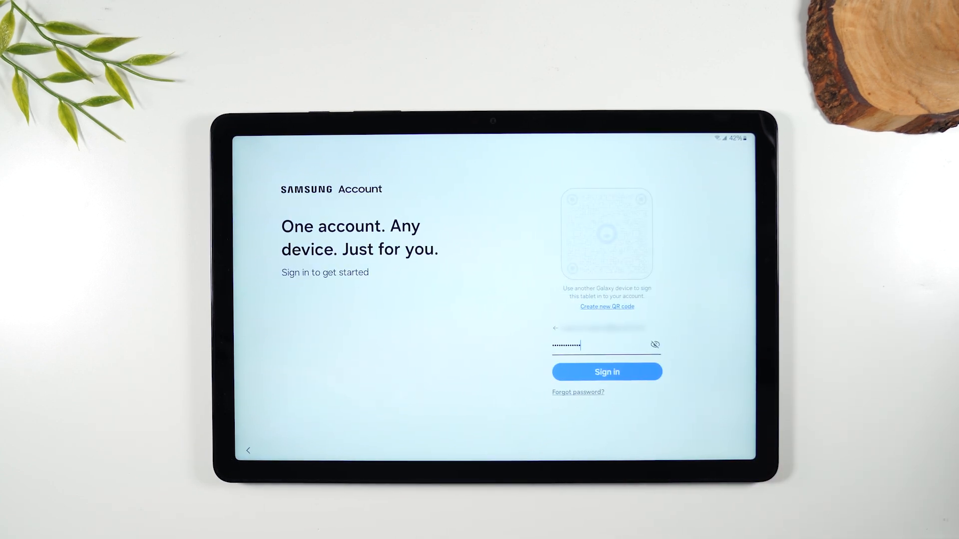
pyautogui.click(607, 371)
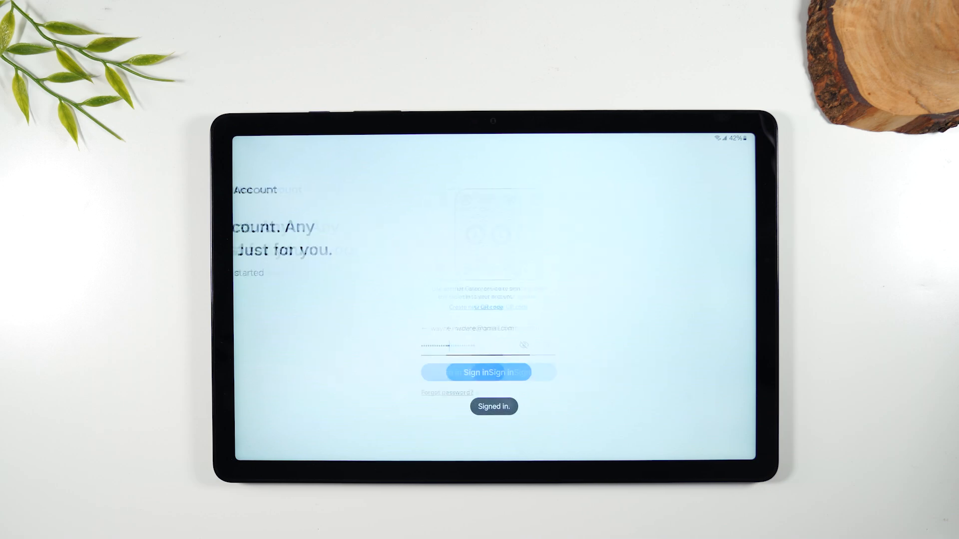
pyautogui.click(490, 373)
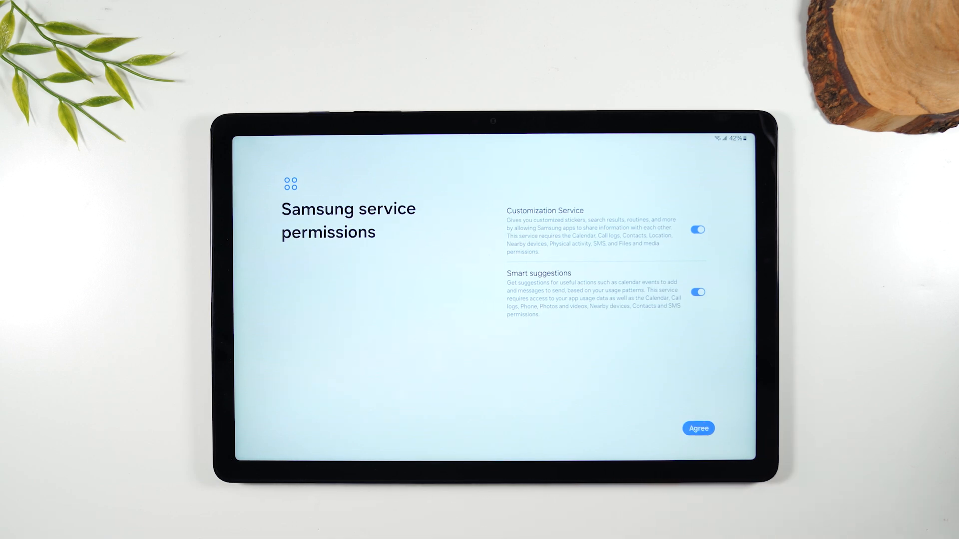
# Step: Agree to Samsung service permissions with Customization Service and Smart suggestions left on
pyautogui.click(699, 427)
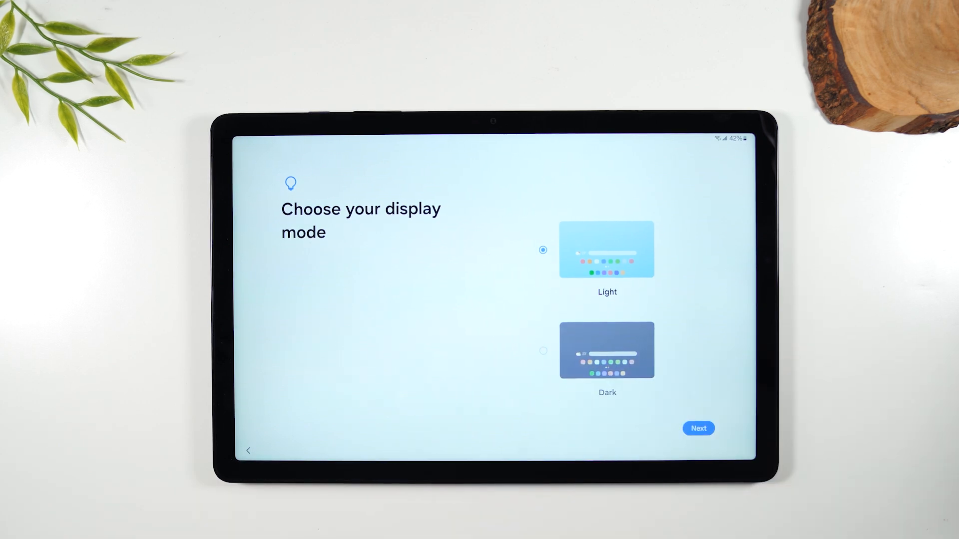
# Step: Select Dark display mode, confirm it, and finish setup to reach the home screen
pyautogui.click(606, 350)
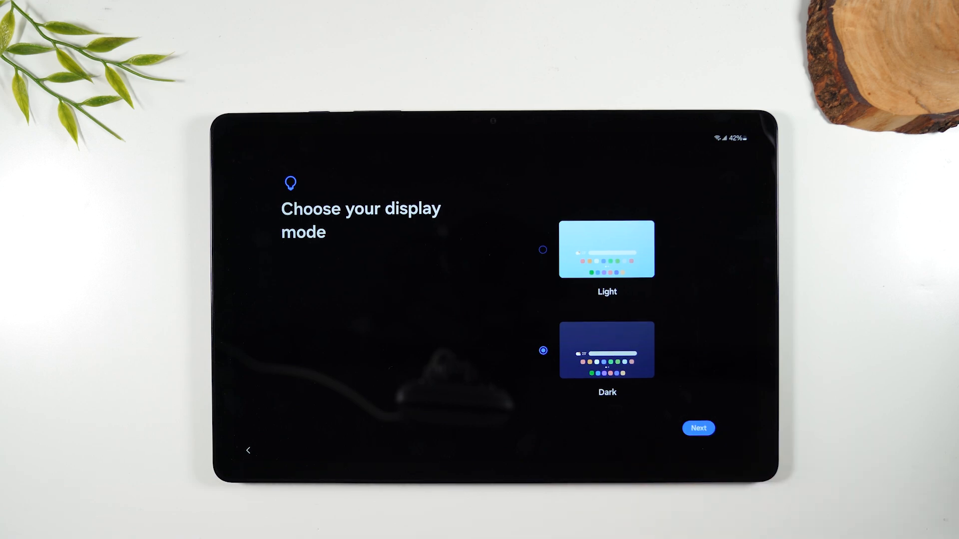
pyautogui.click(698, 427)
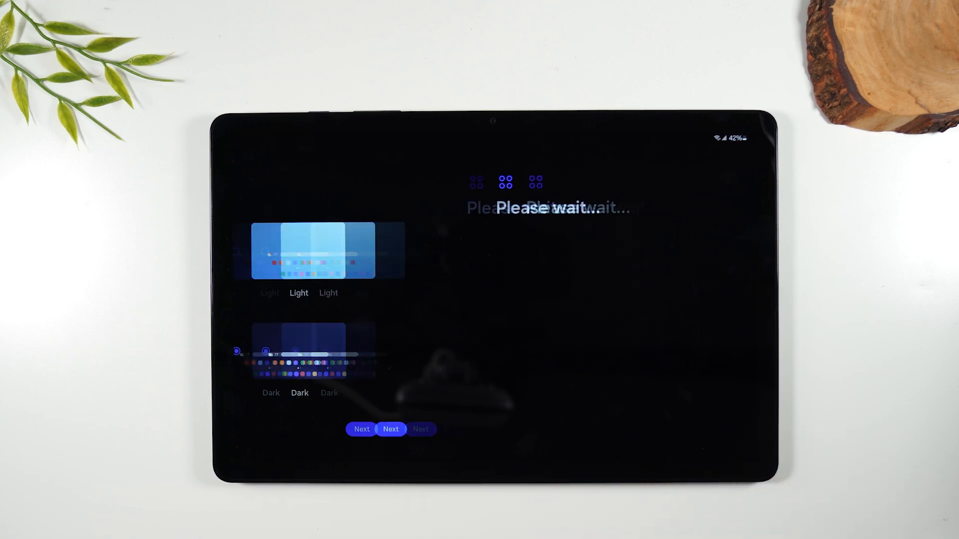
pyautogui.click(391, 430)
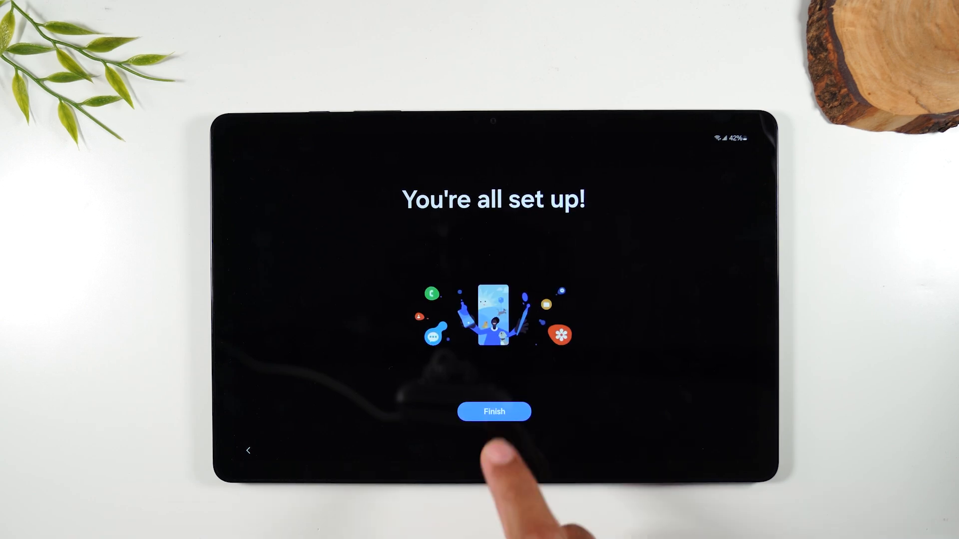
pyautogui.click(493, 412)
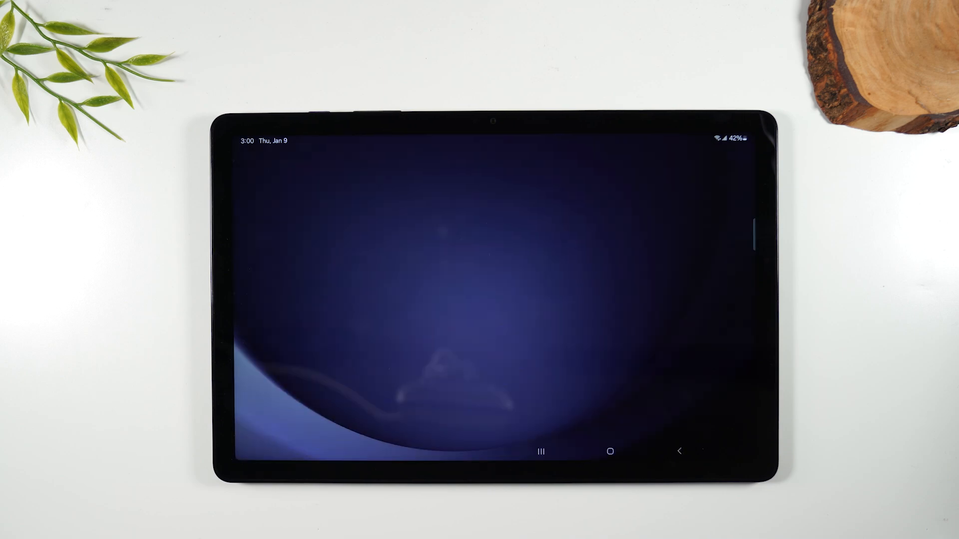